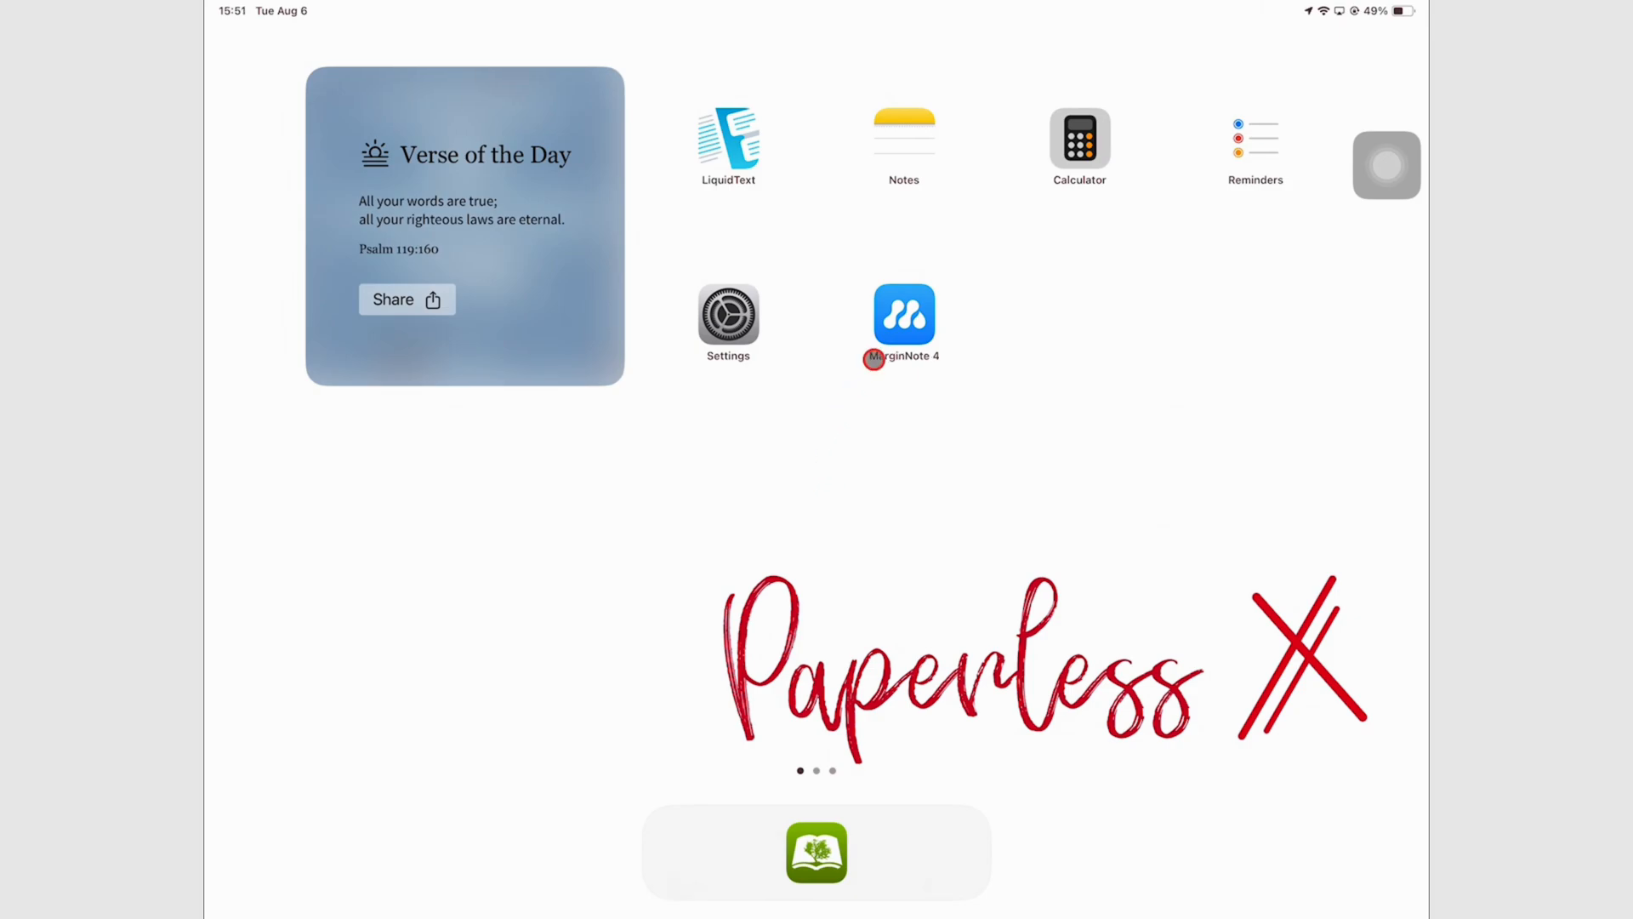
Launch MarginNote 4 from the iPad home screen to its Bible study StudySet Library.
left_click(904, 312)
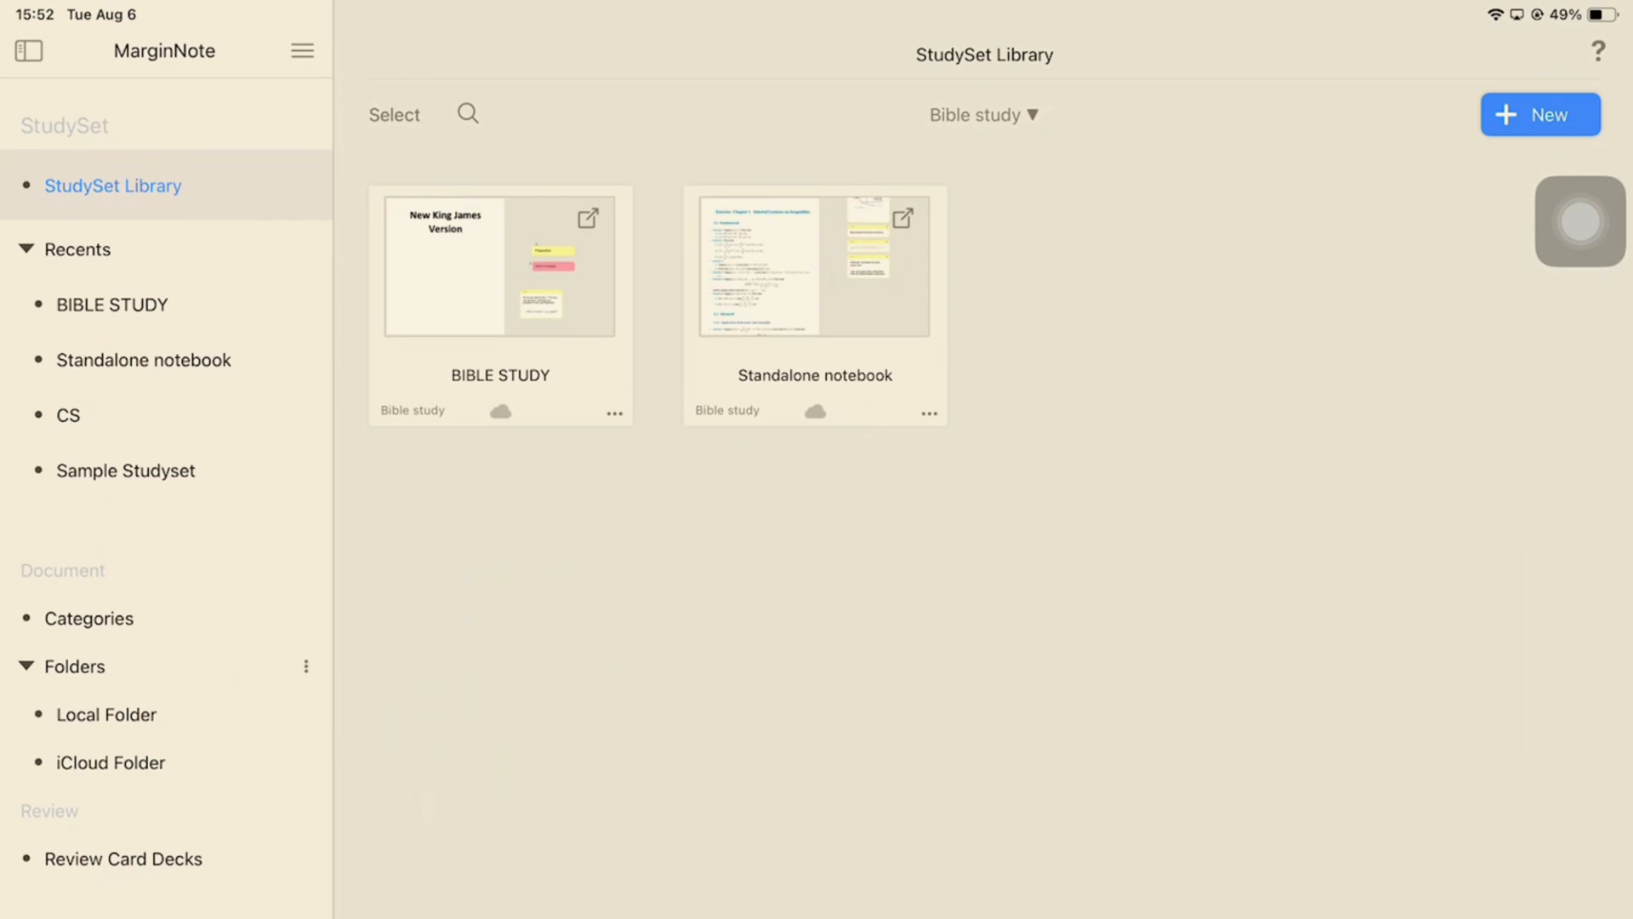
left_click(198, 145)
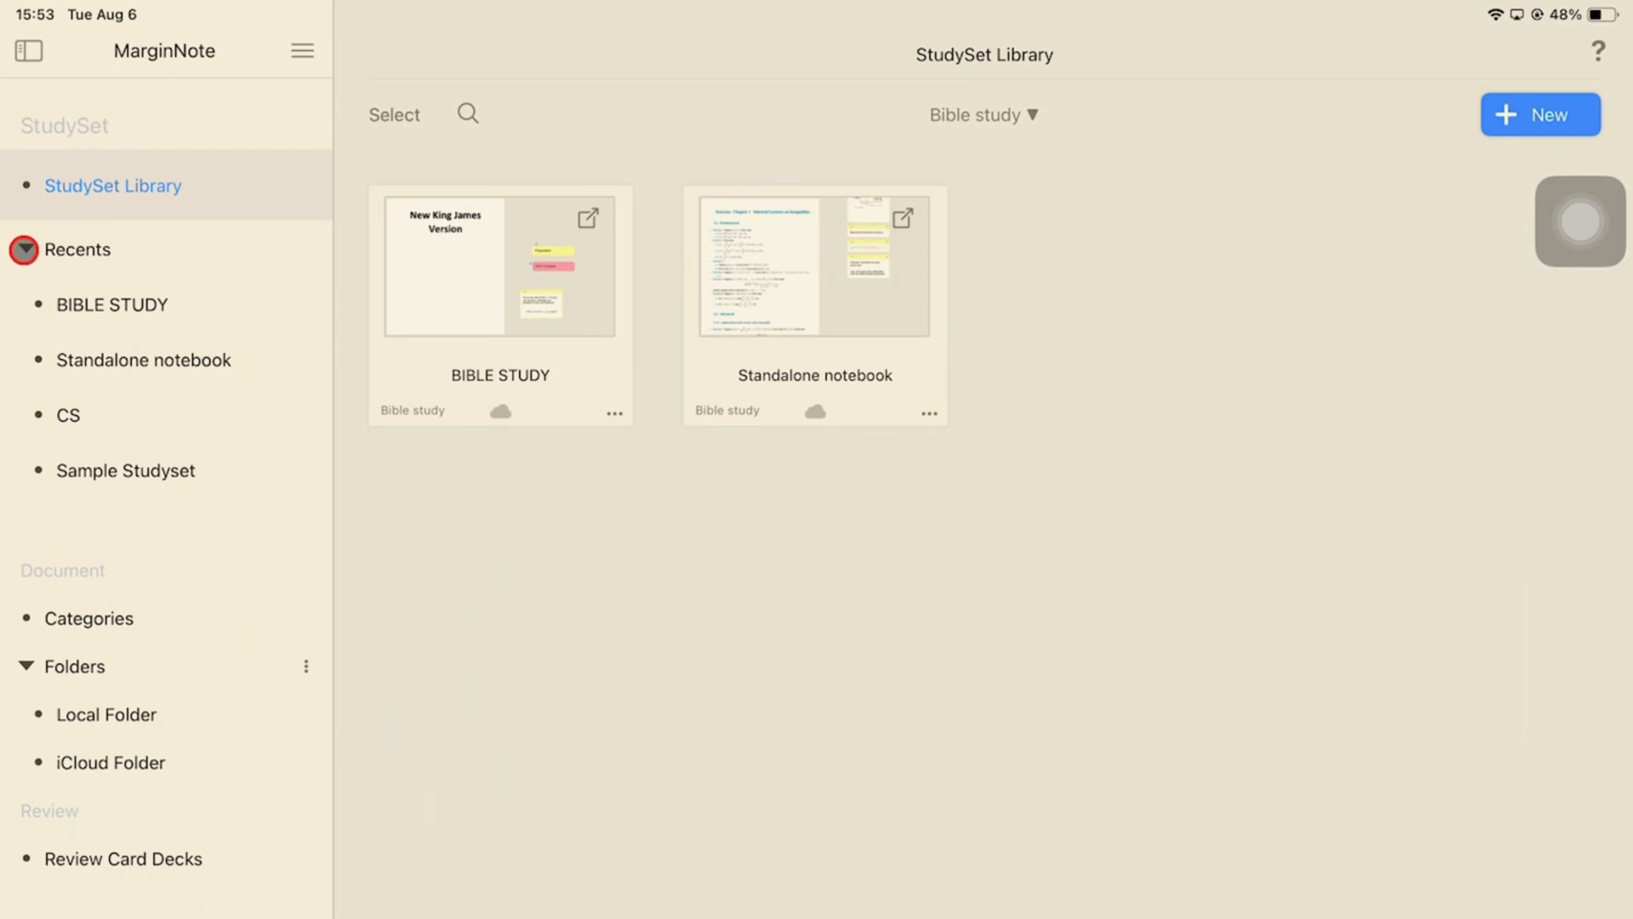
left_click(23, 250)
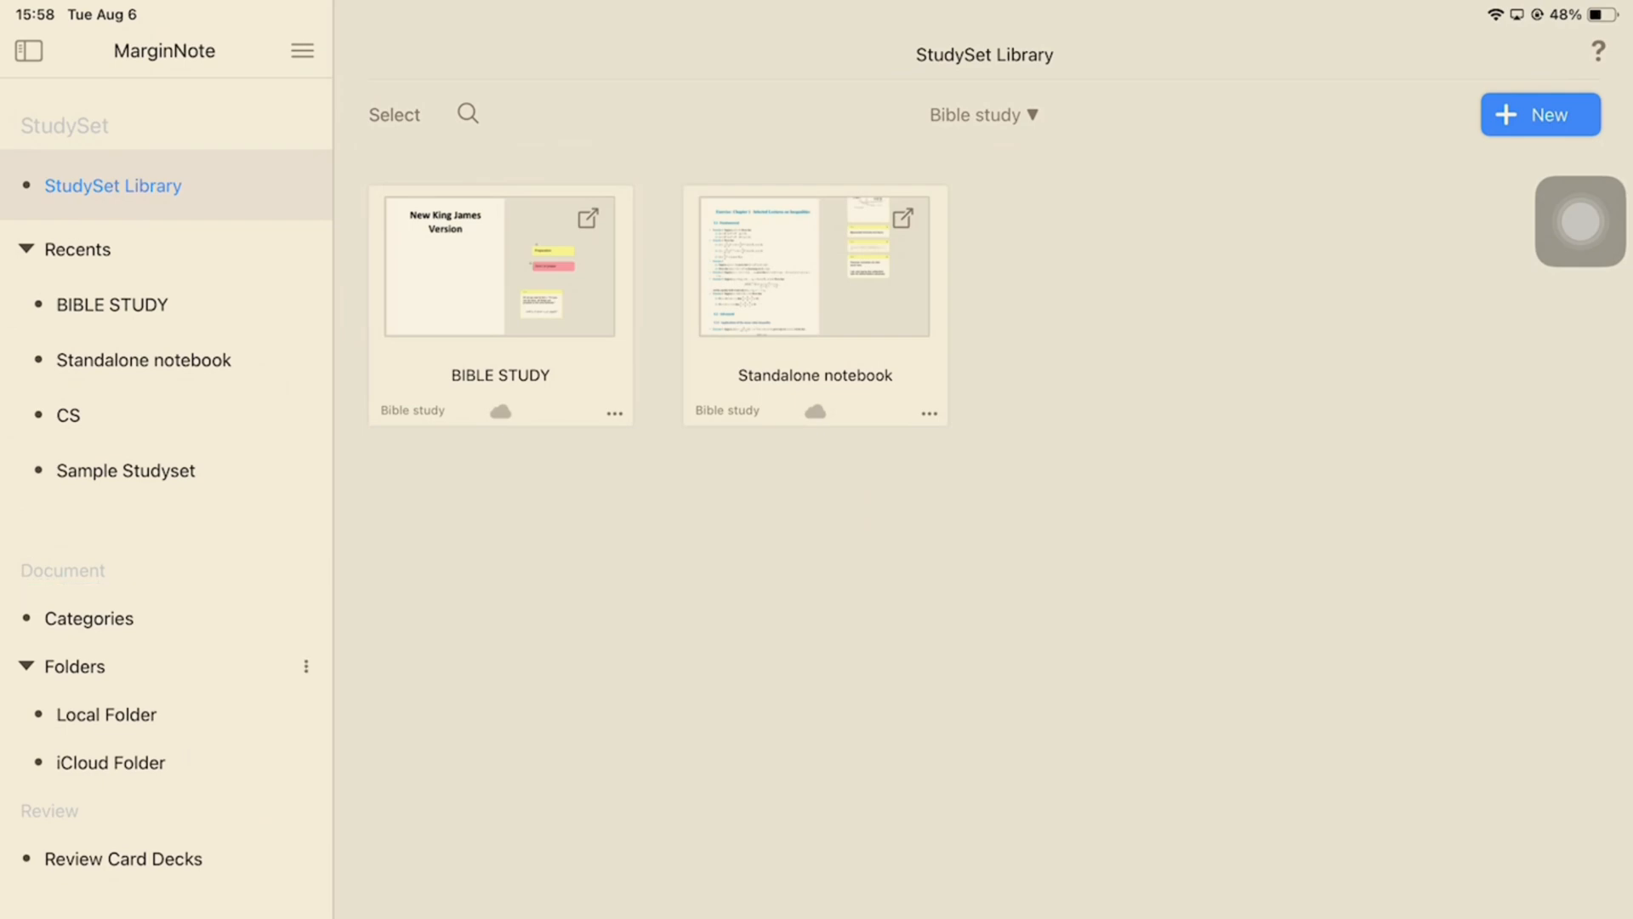
Browse documents by Categories, iCloud Folder and Local Folder, returning to iCloud's Bible study folder.
left_click(89, 617)
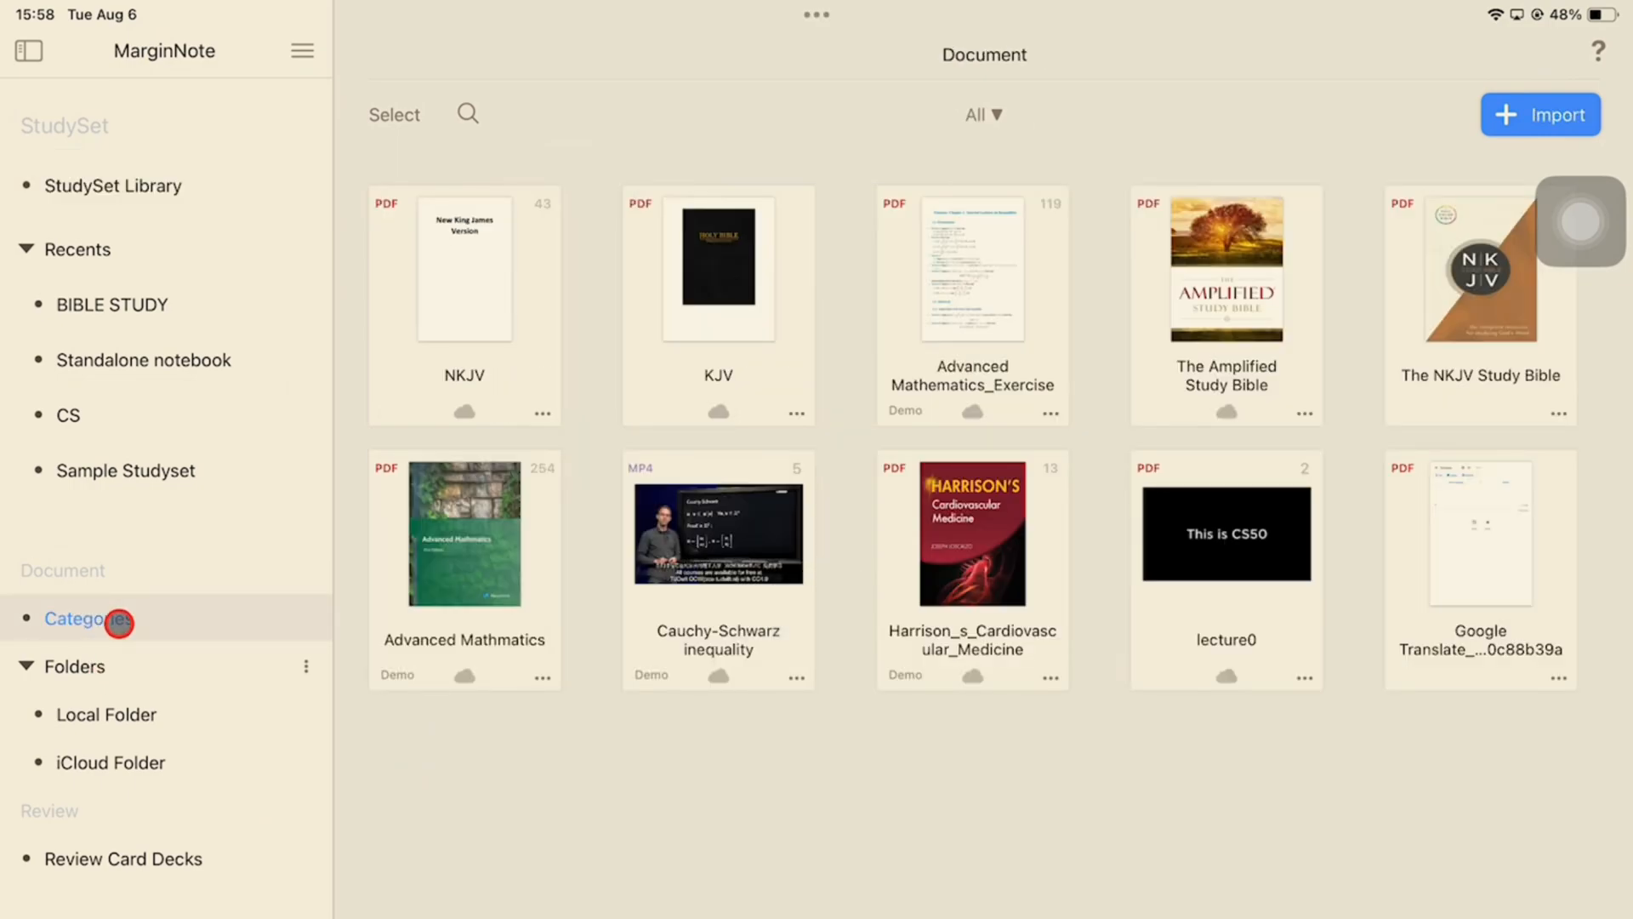
left_click(116, 622)
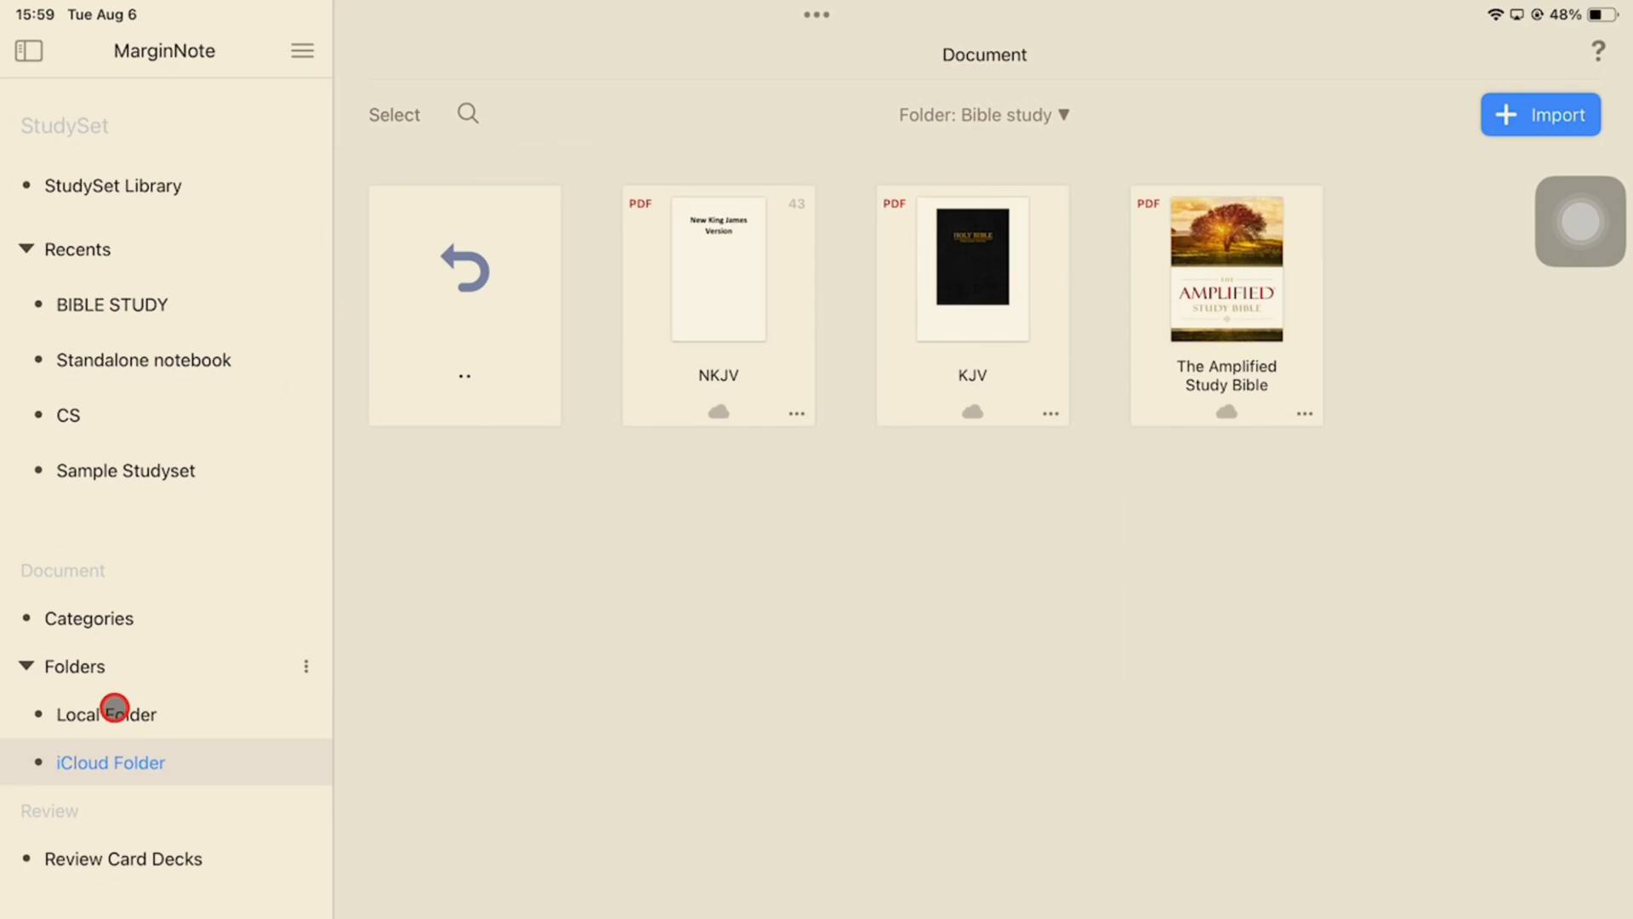
left_click(105, 714)
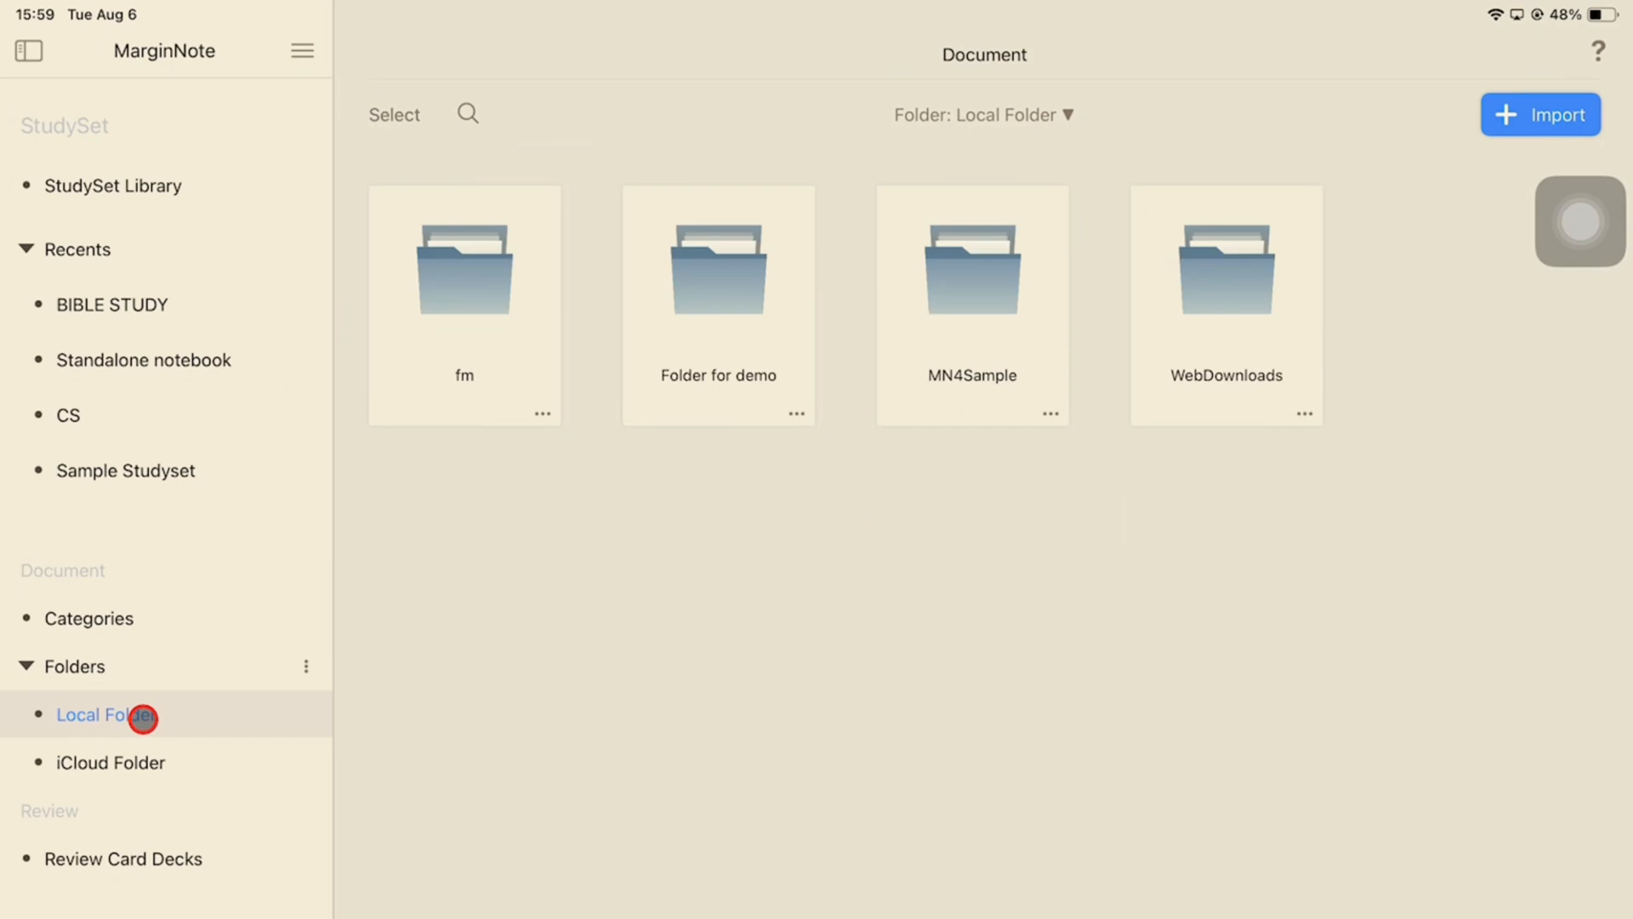
mouse_move(143, 761)
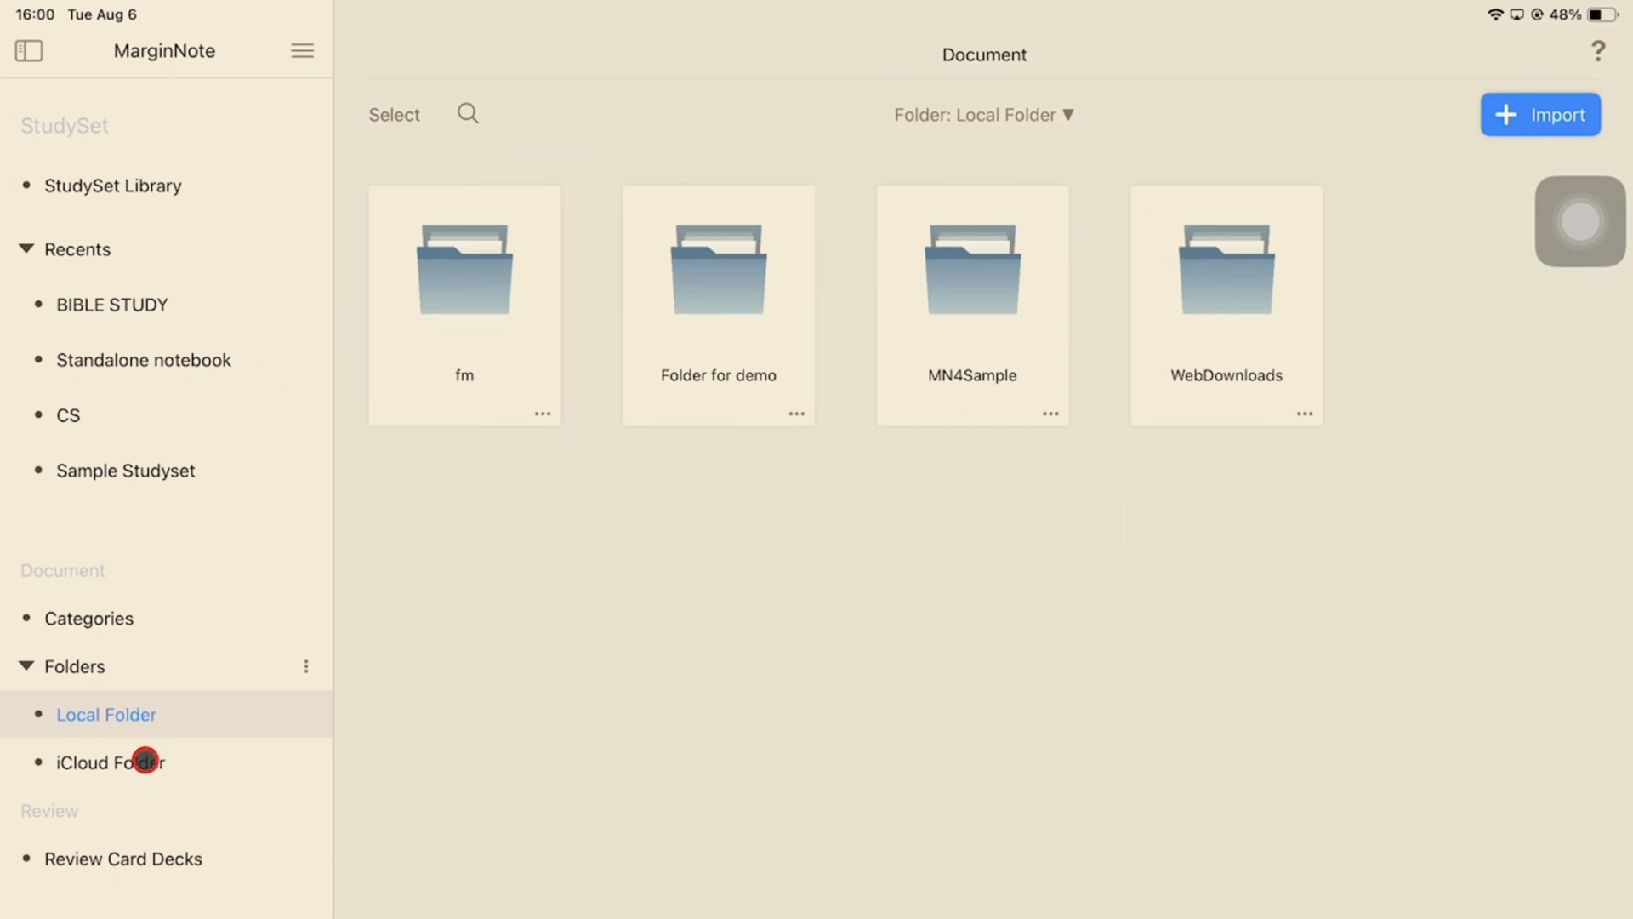
left_click(112, 761)
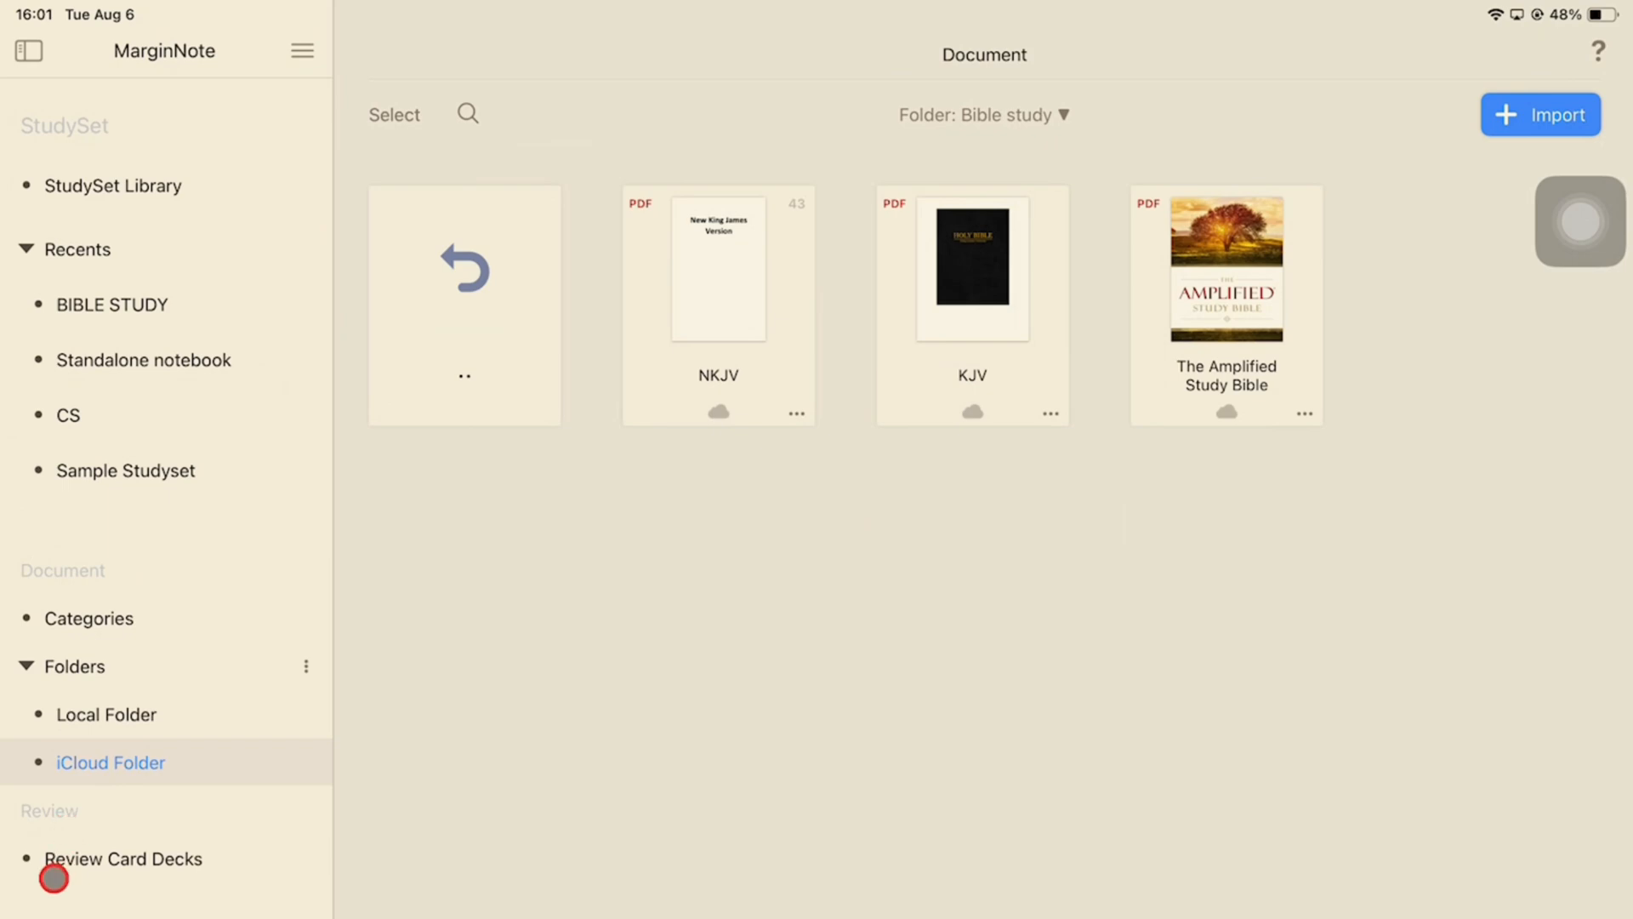
Show the Favourites and Sample review group decks with the sidebar hidden.
left_click(122, 858)
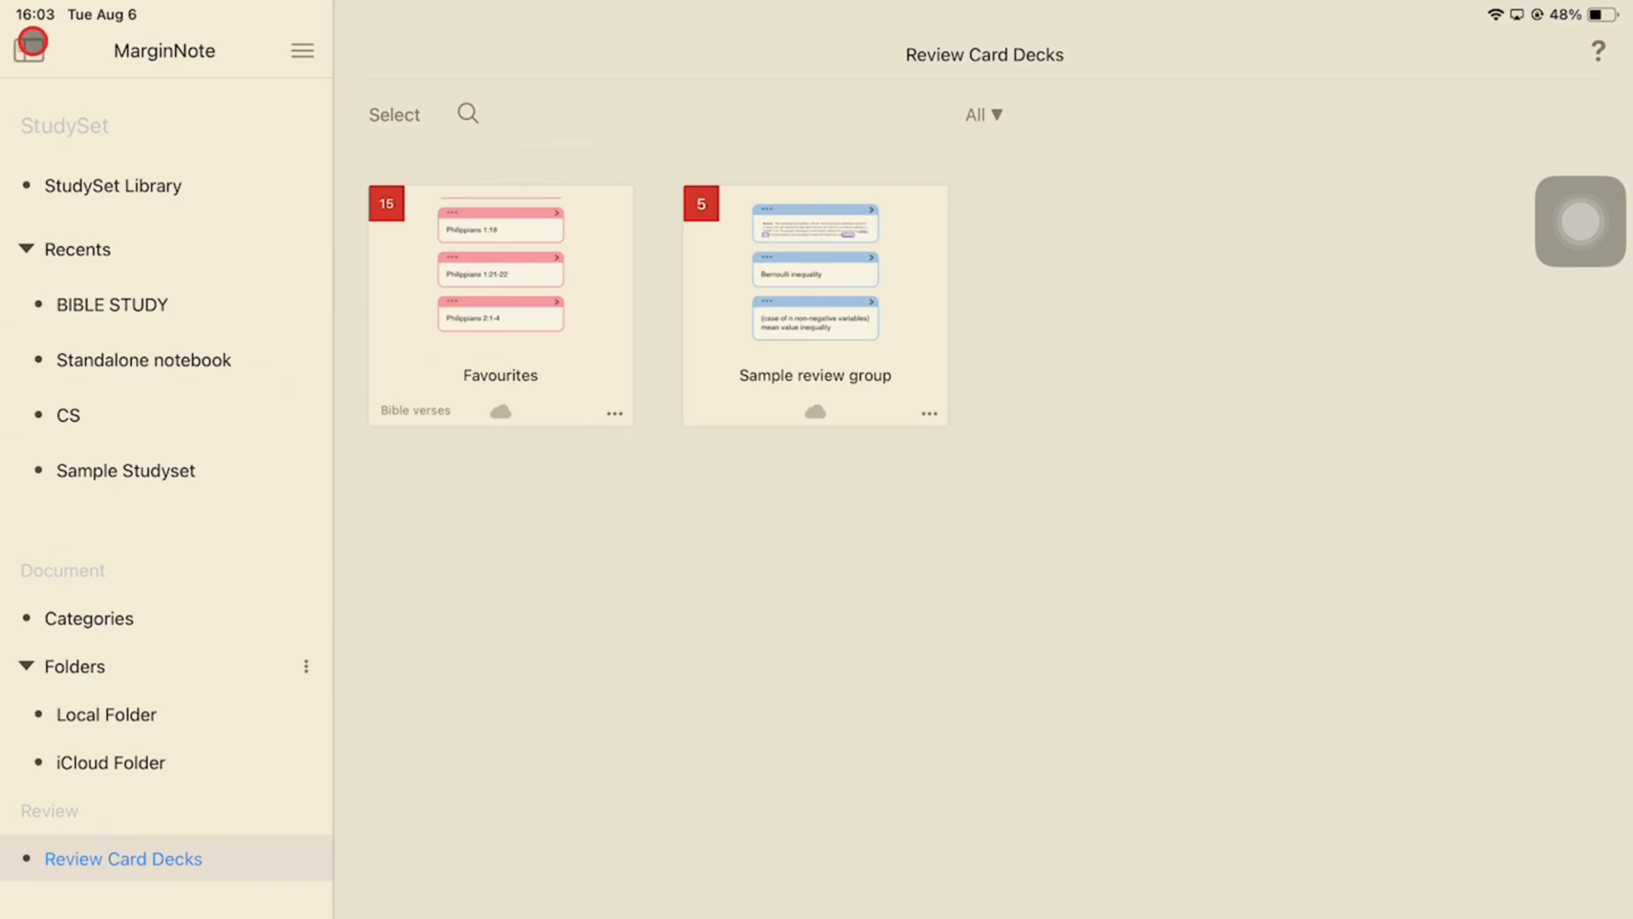
left_click(302, 51)
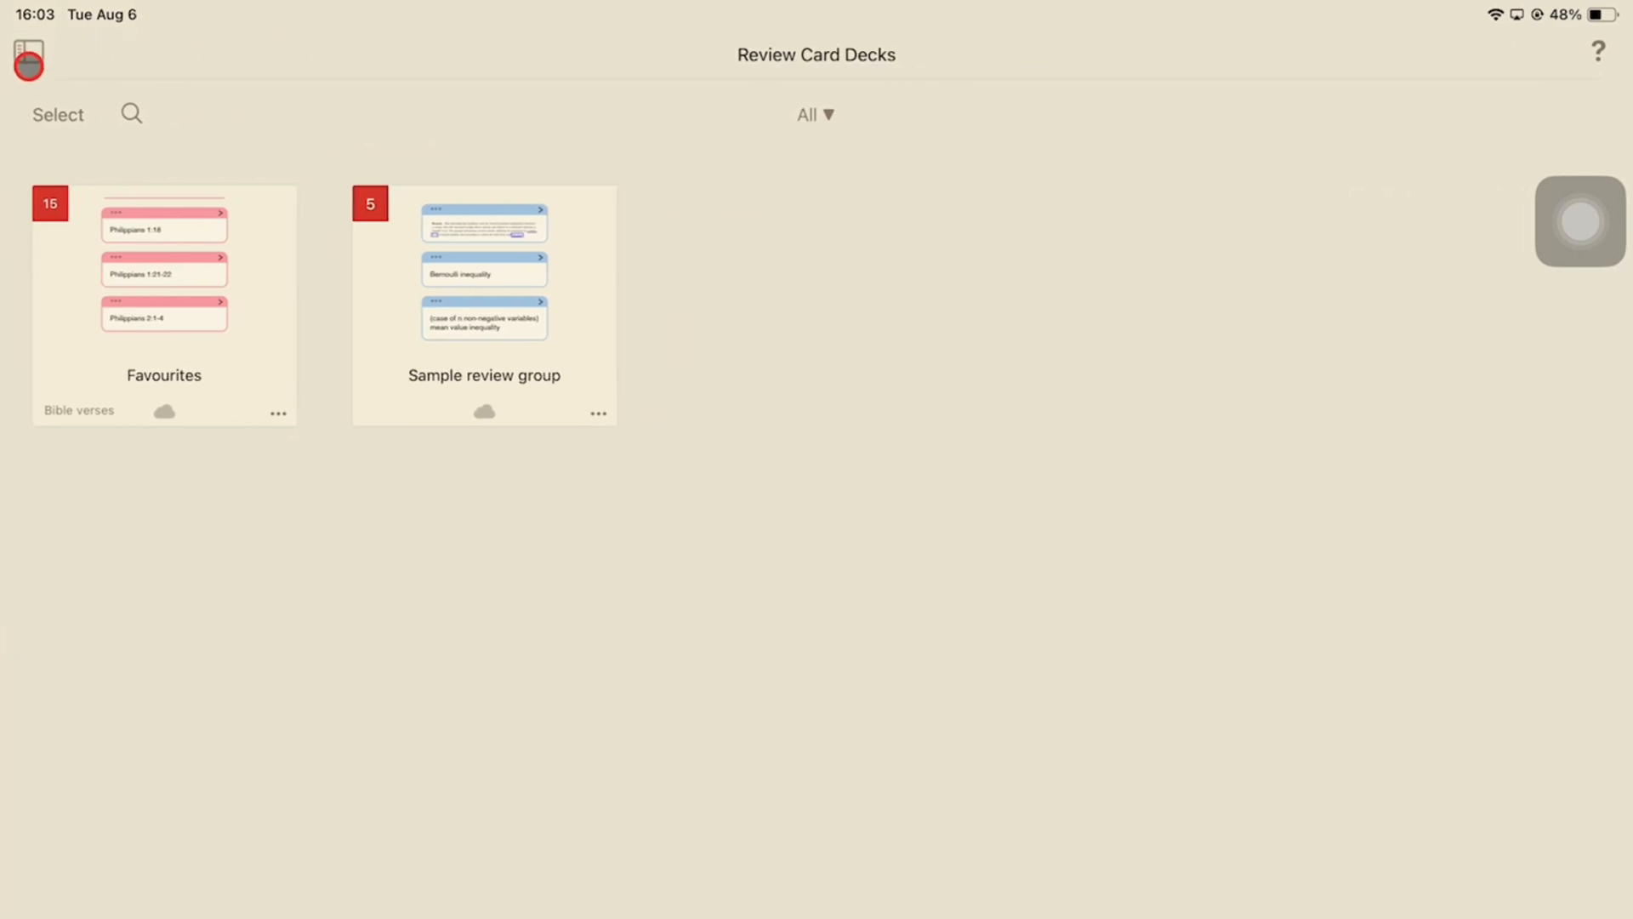